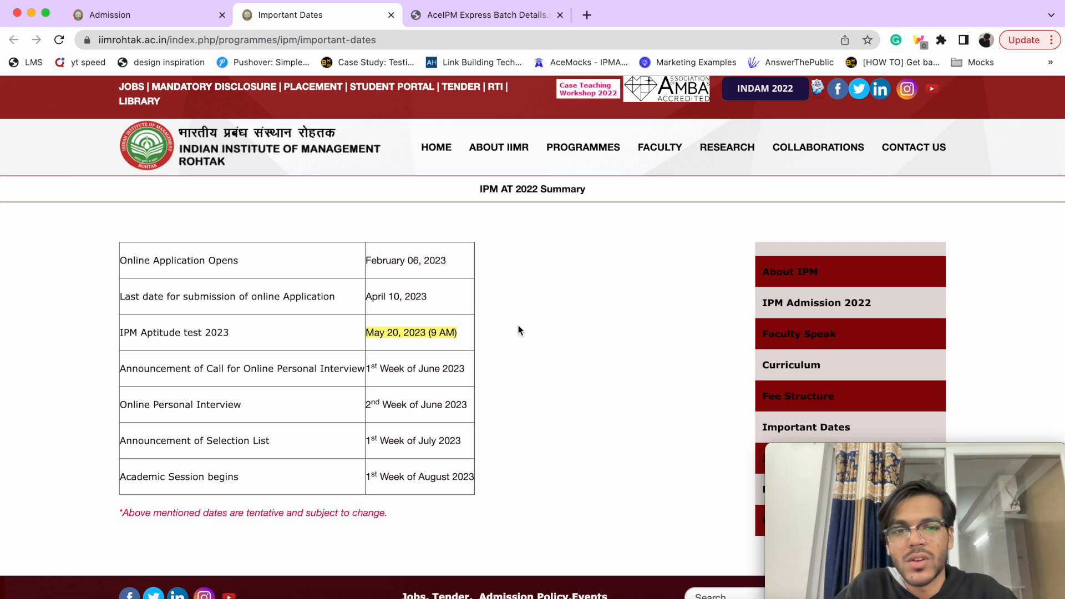
pyautogui.moveTo(558, 177)
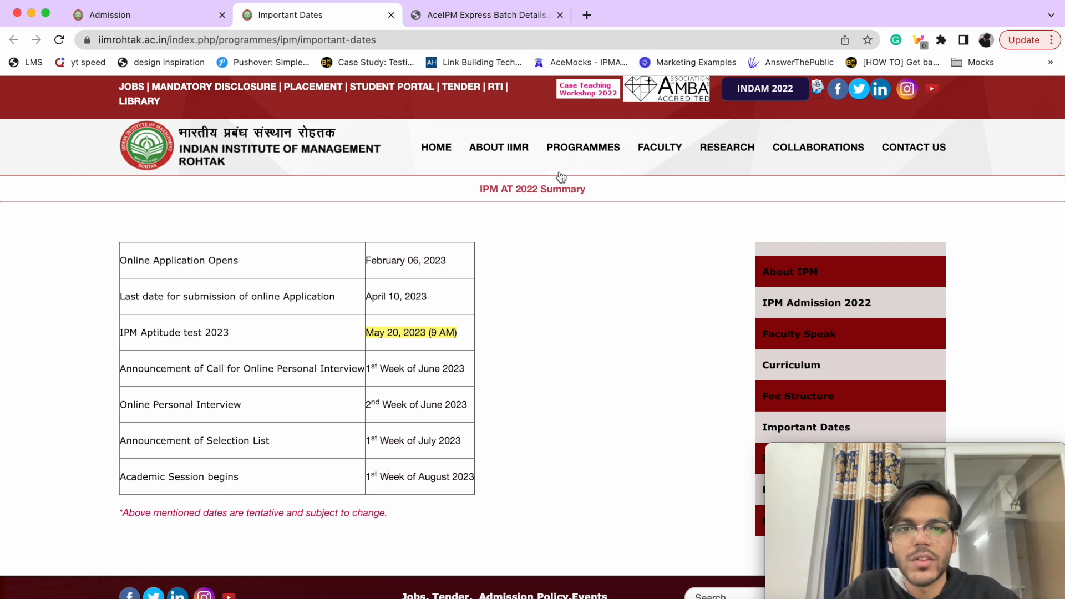
pyautogui.moveTo(791, 431)
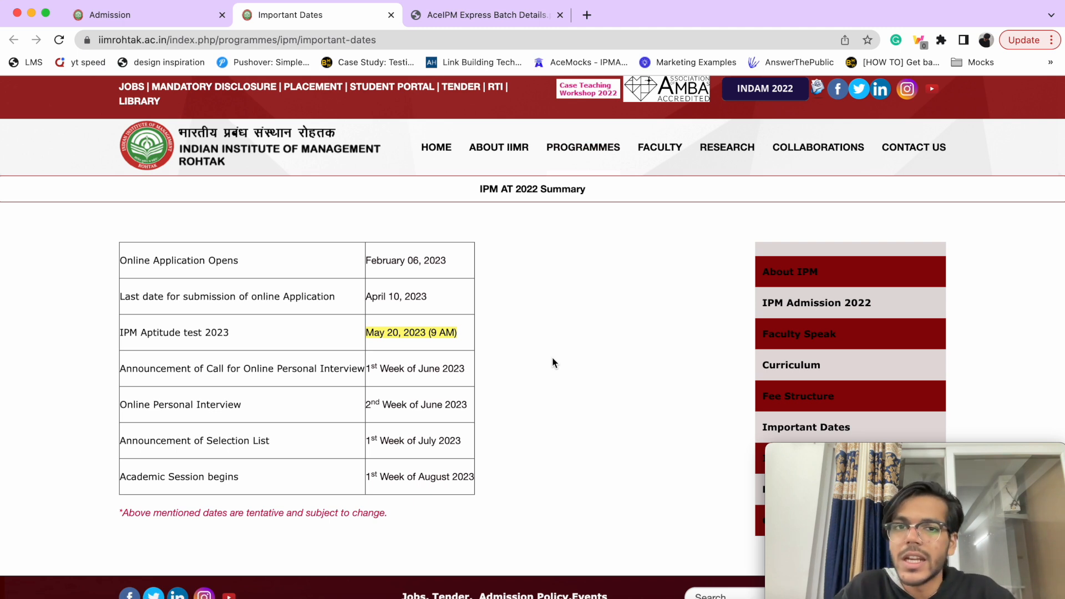
pyautogui.moveTo(730, 248)
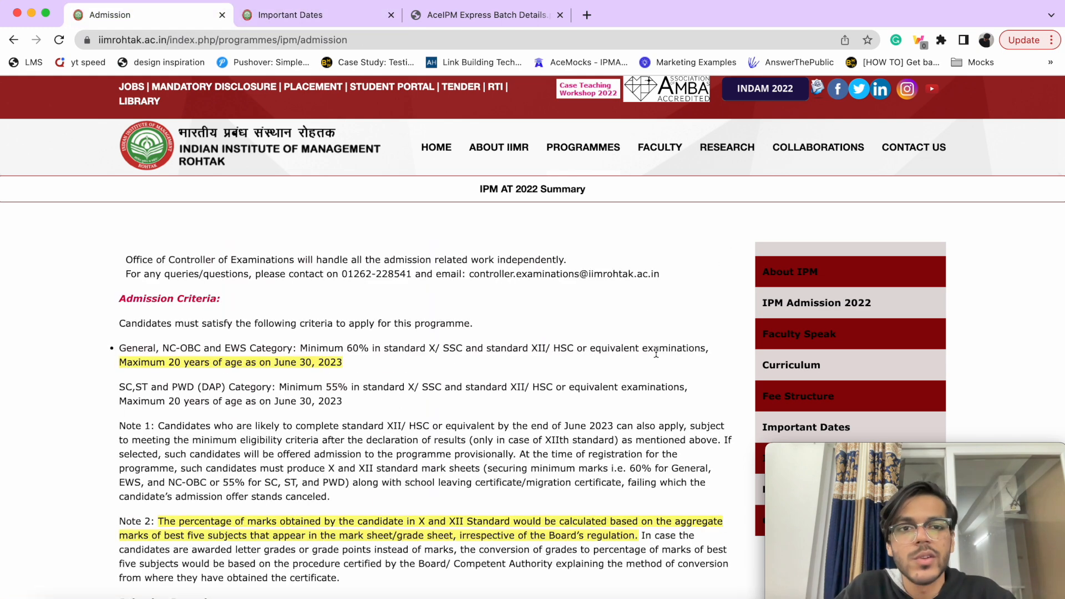
pyautogui.moveTo(406, 236)
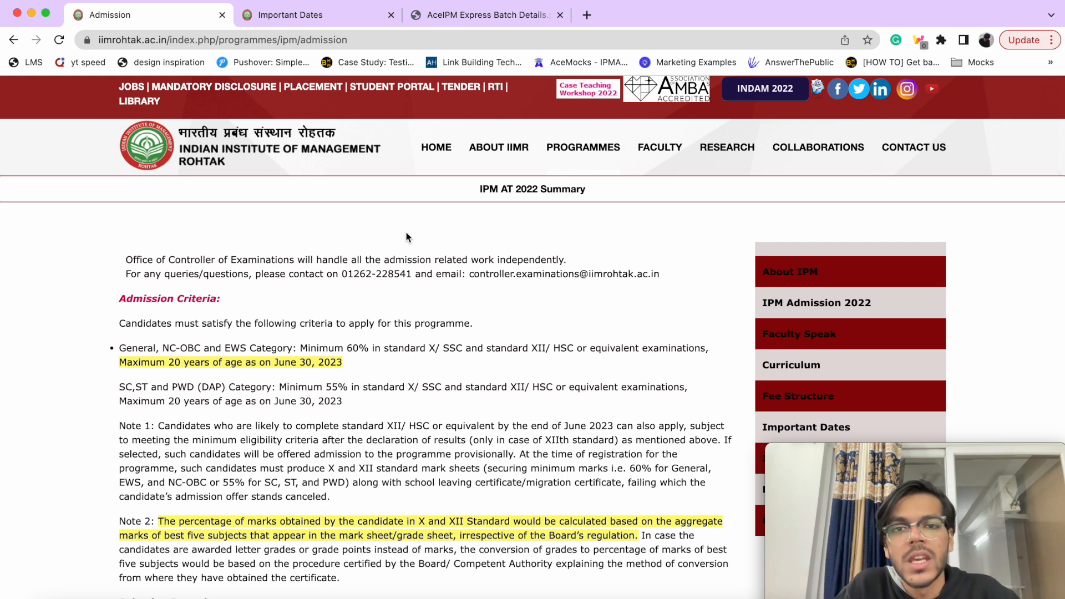
# - Scroll the IIM Rohtak admission page down to the Stage I online registration details
pyautogui.scroll(-3)
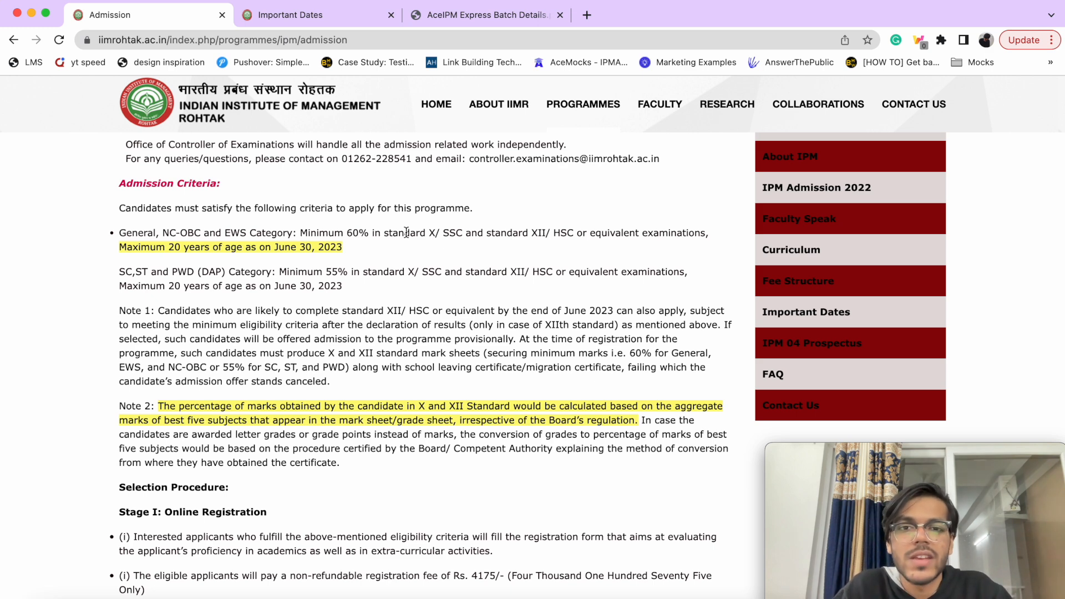
# - Scroll down to the Stage II IPM AT 2023 sections, timings and marking scheme
pyautogui.scroll(-3)
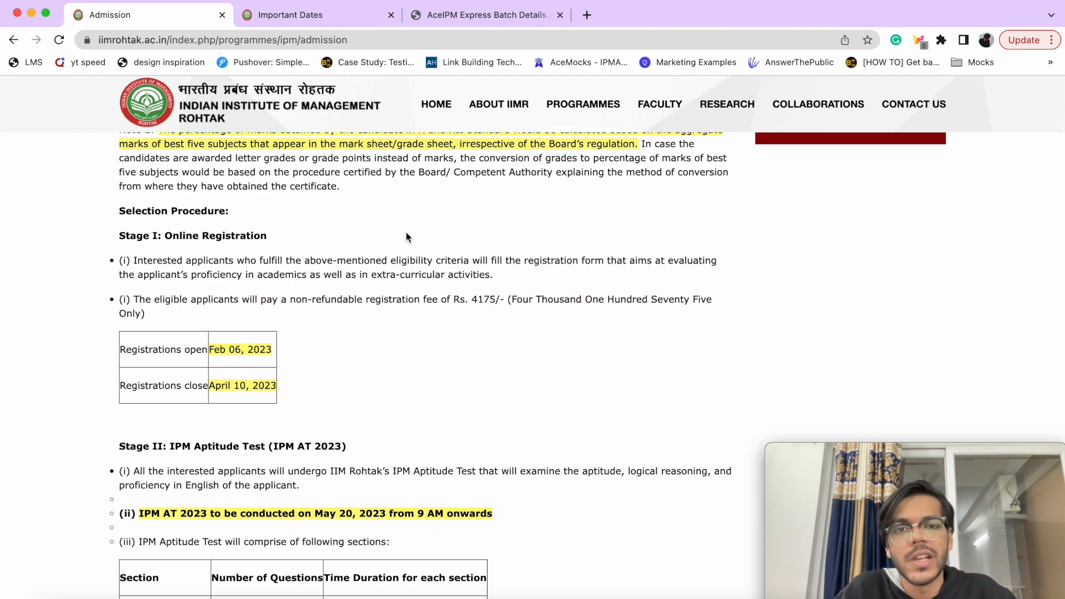
pyautogui.scroll(-3)
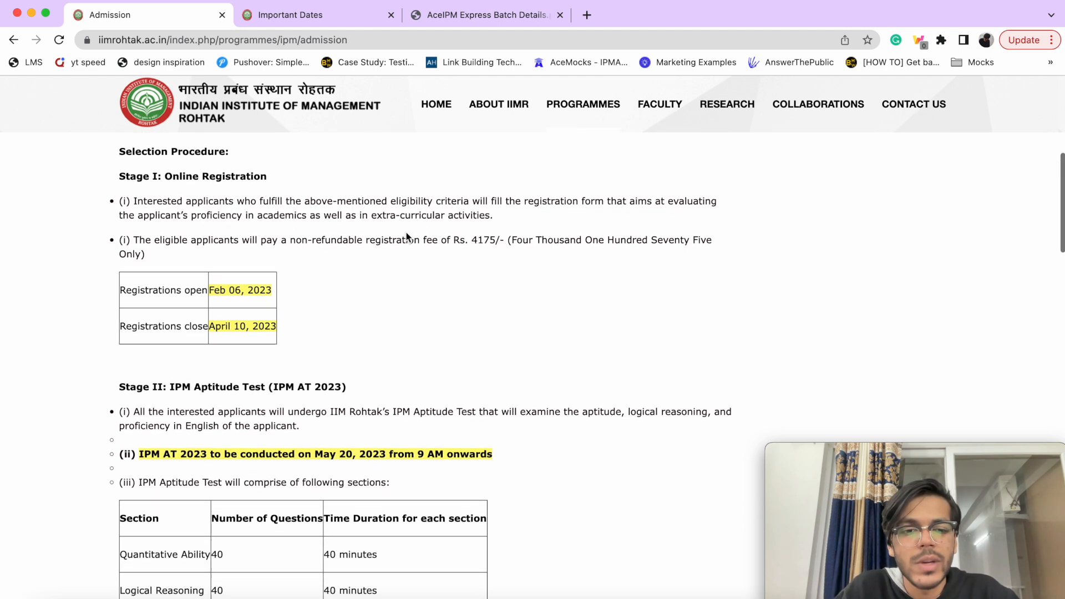
pyautogui.scroll(-3)
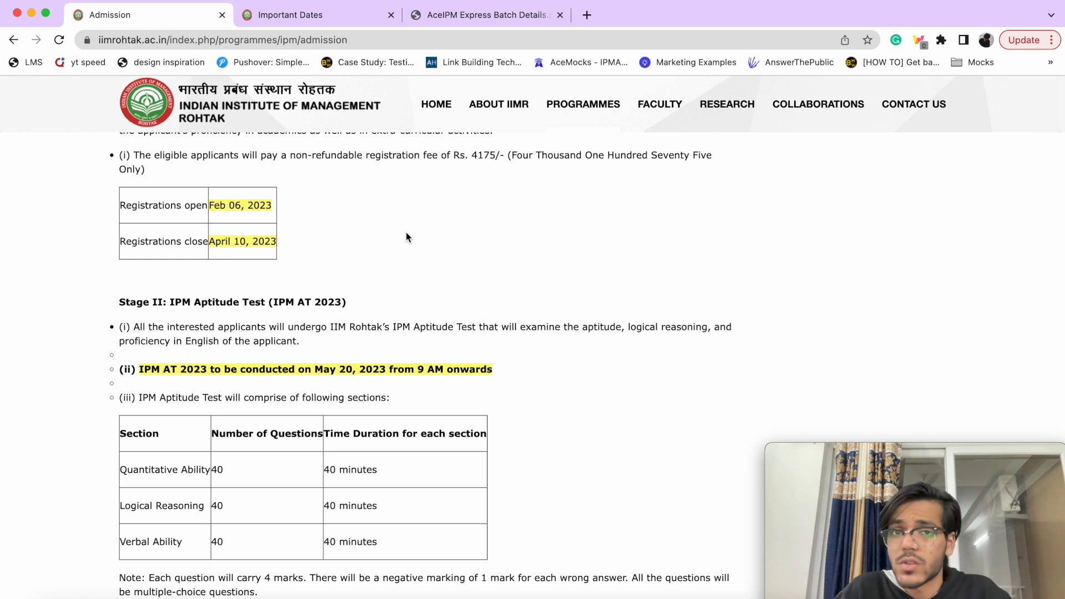
pyautogui.moveTo(295, 379)
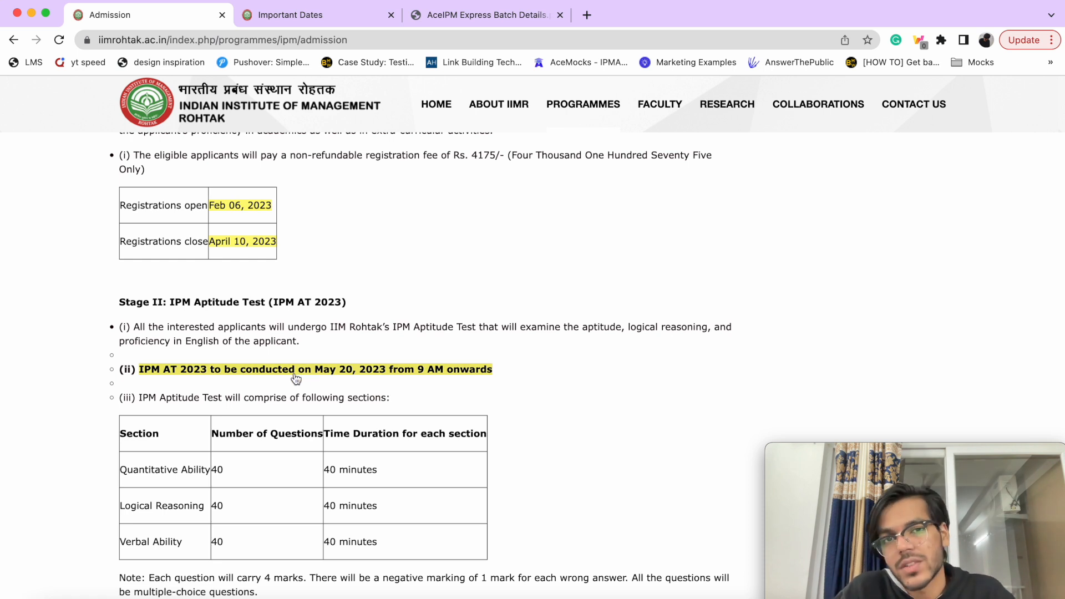
pyautogui.moveTo(168, 400)
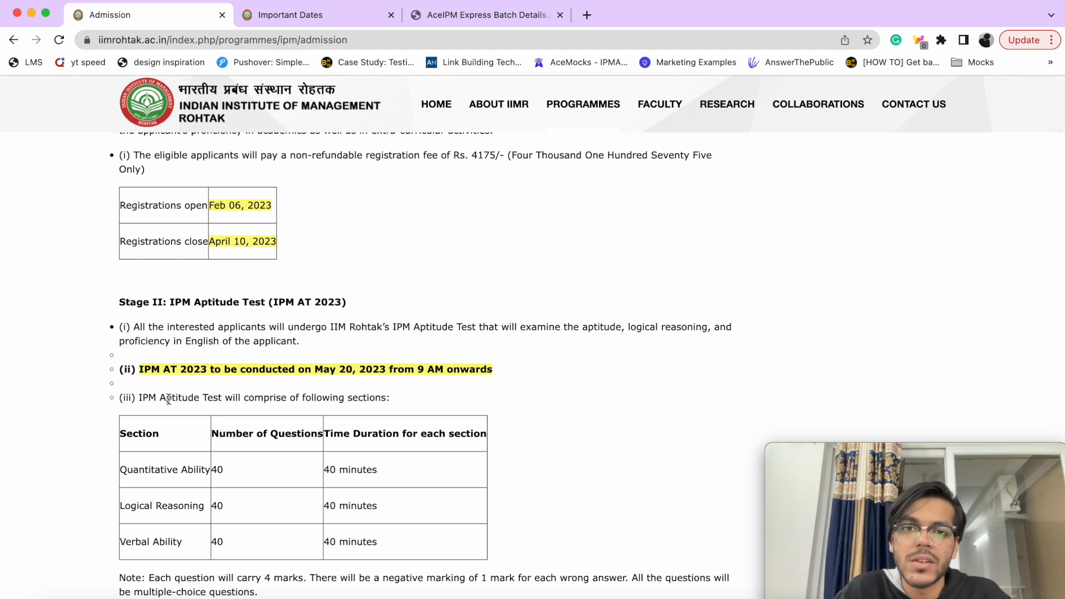
pyautogui.moveTo(344, 567)
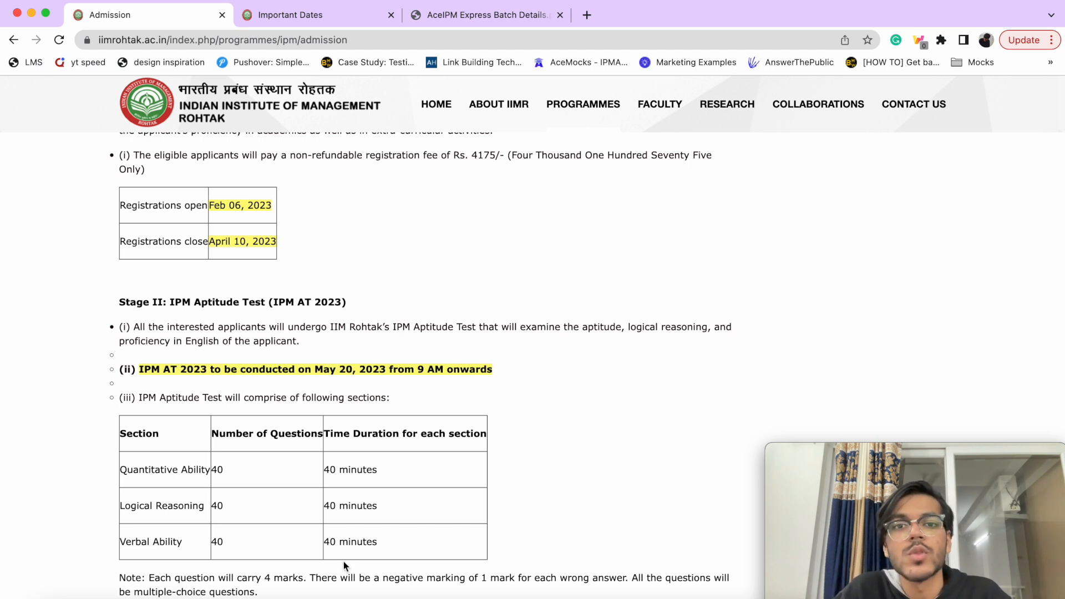
# - Scroll past the Legal Reasoning section to the Stage III interview dates and Stage IV
pyautogui.scroll(-3)
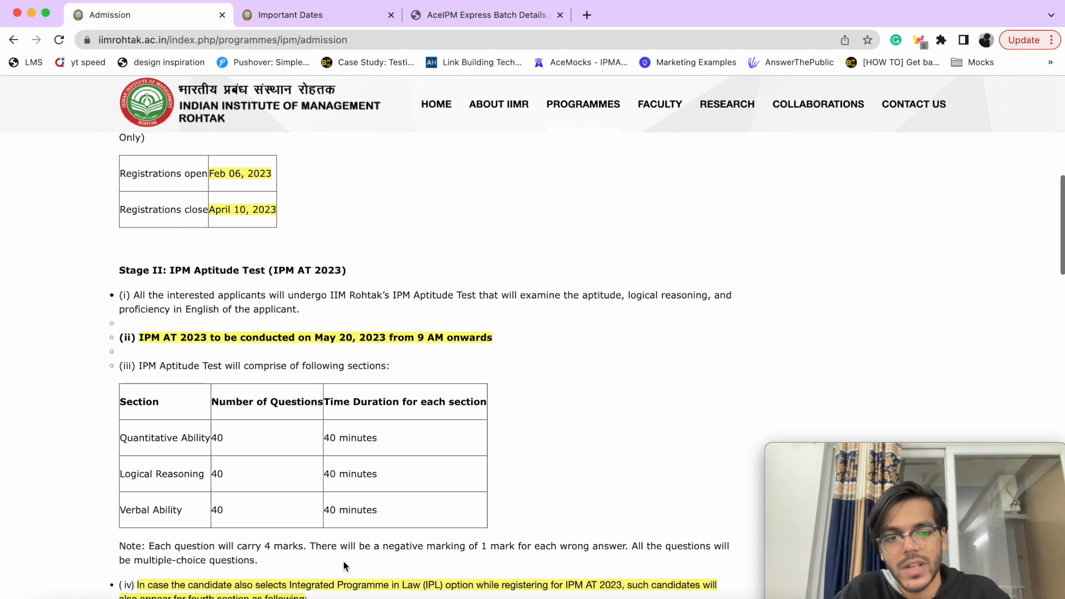
pyautogui.scroll(-3)
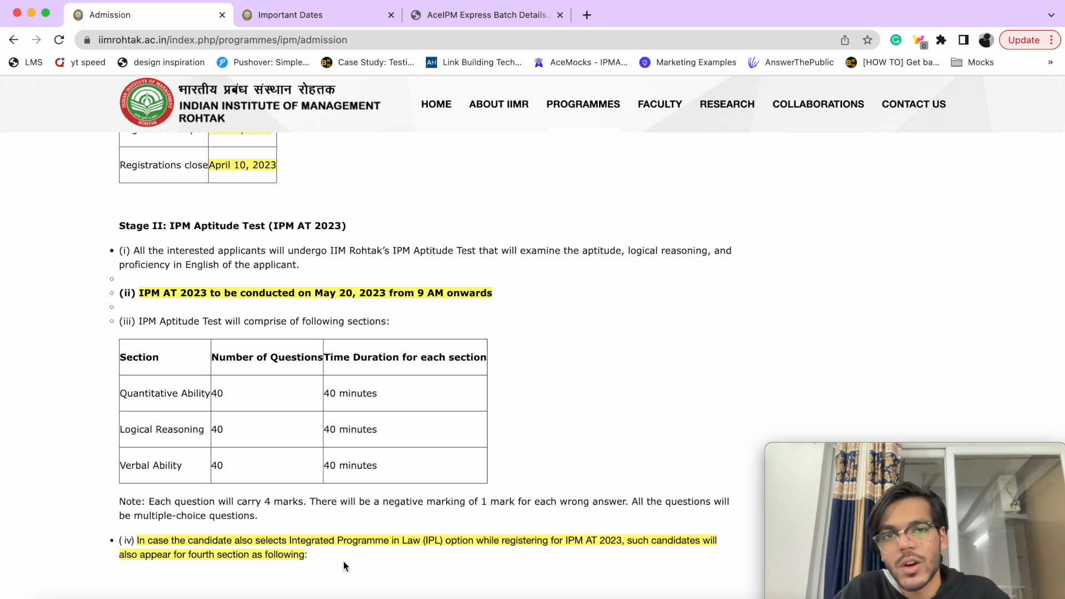
pyautogui.scroll(-3)
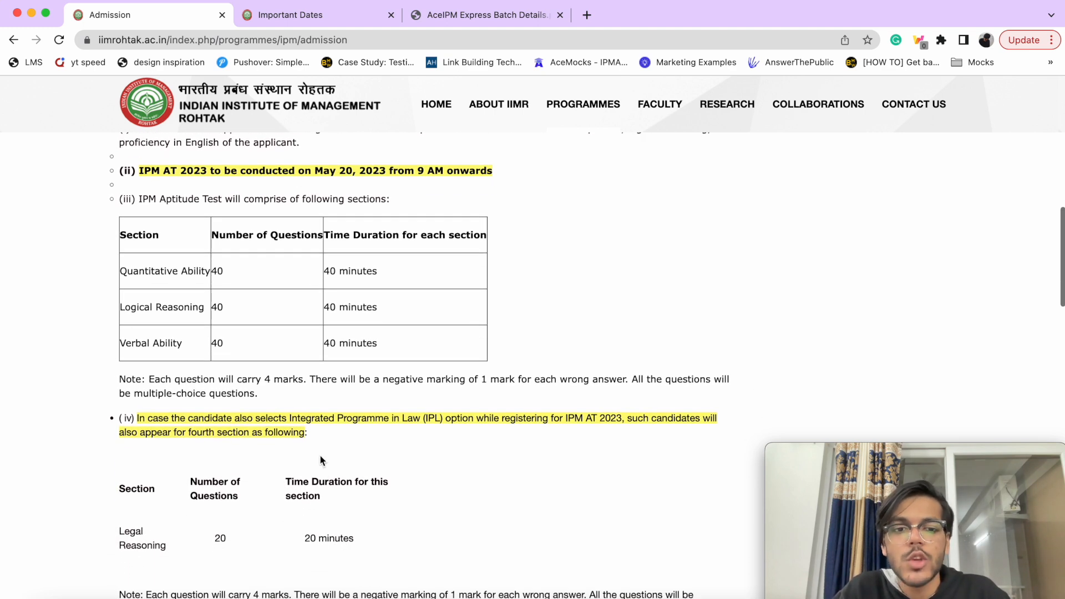
pyautogui.moveTo(267, 413)
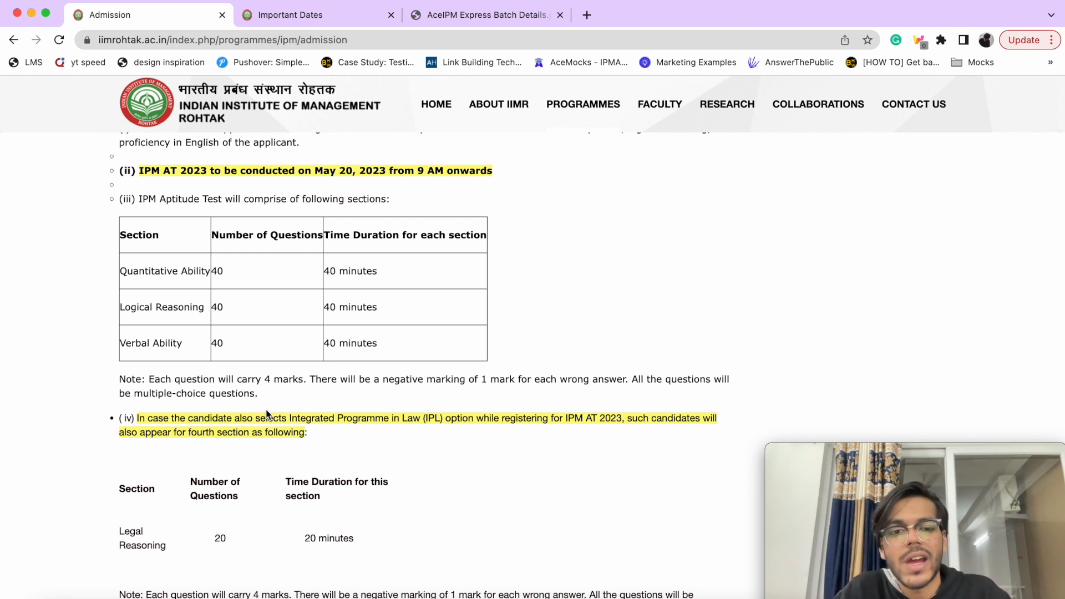
pyautogui.scroll(-3)
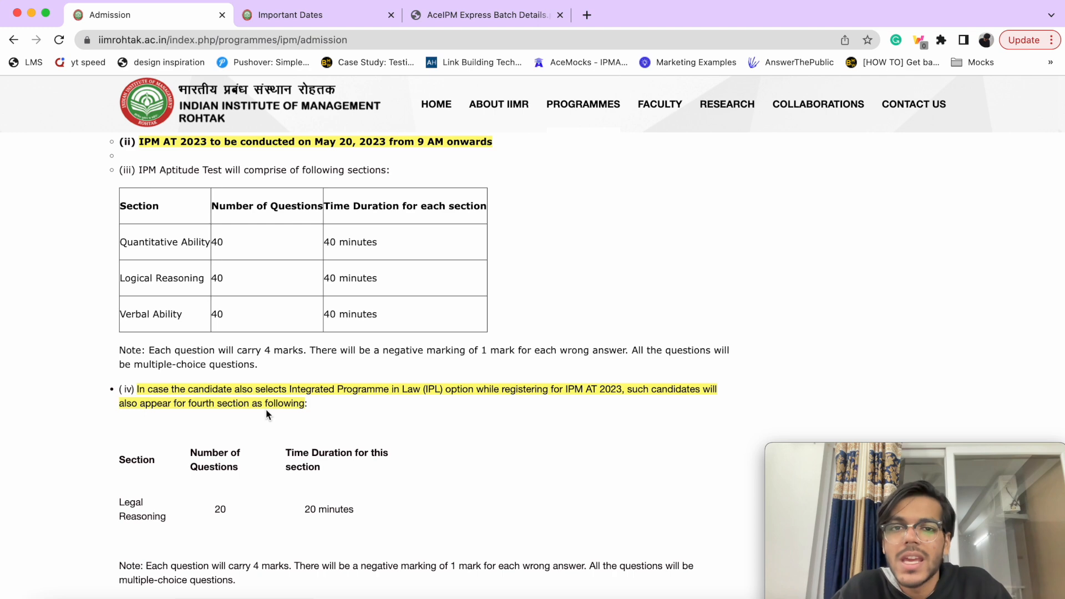
pyautogui.scroll(-3)
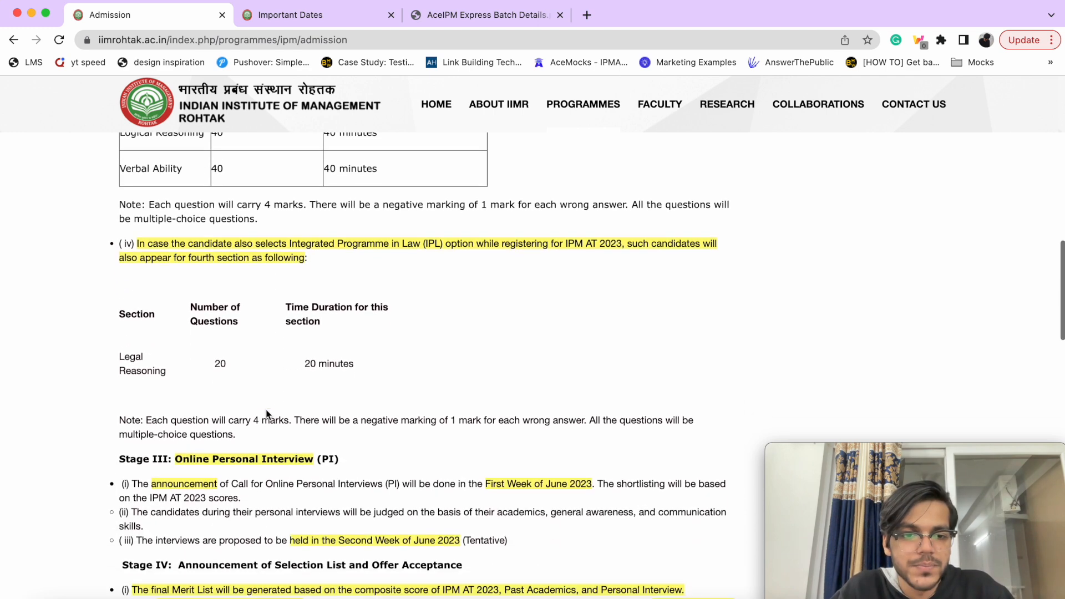
pyautogui.scroll(-3)
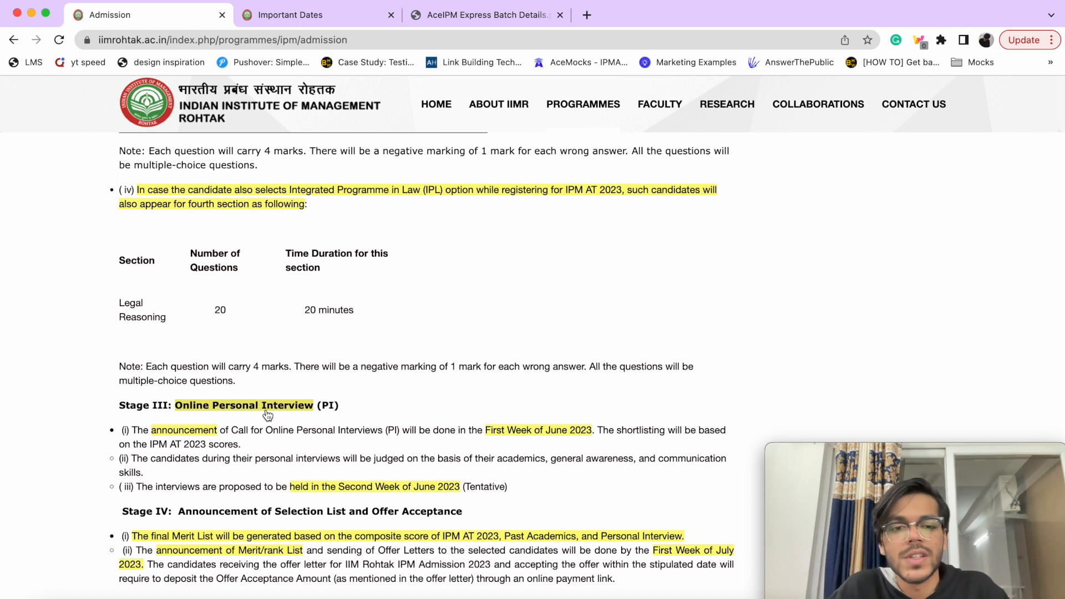
pyautogui.moveTo(249, 435)
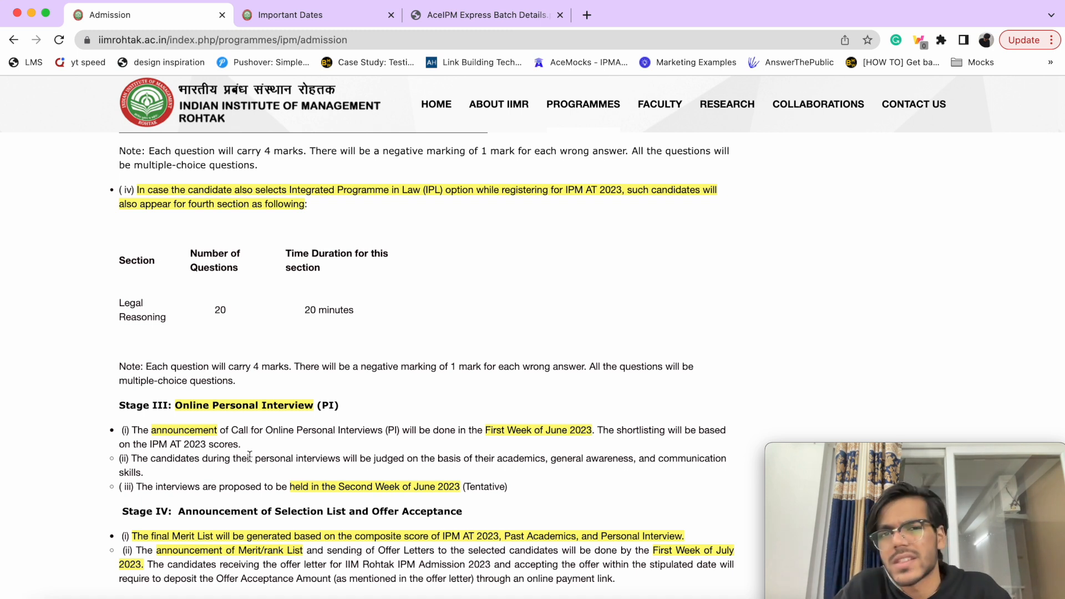
pyautogui.scroll(-3)
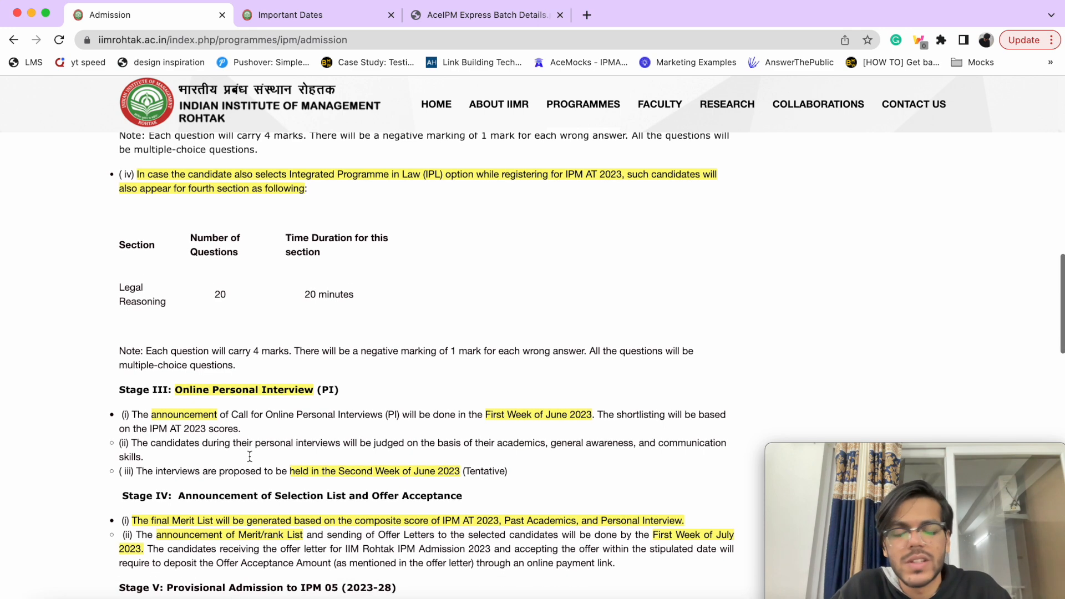
# - Scroll down through Stage IV selection list to the Stage V provisional admission details
pyautogui.scroll(-3)
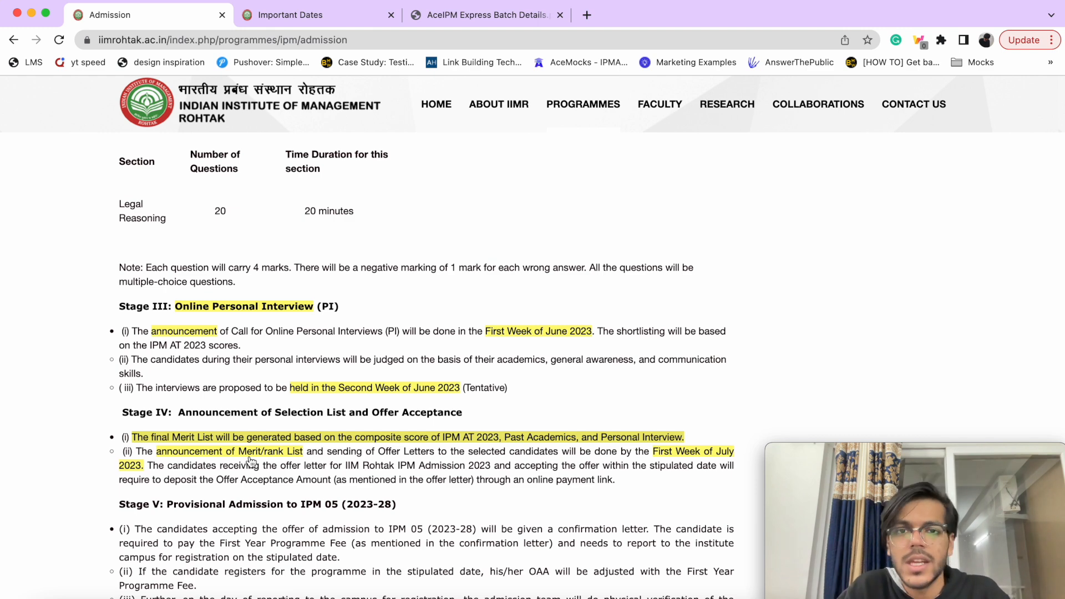
pyautogui.scroll(-3)
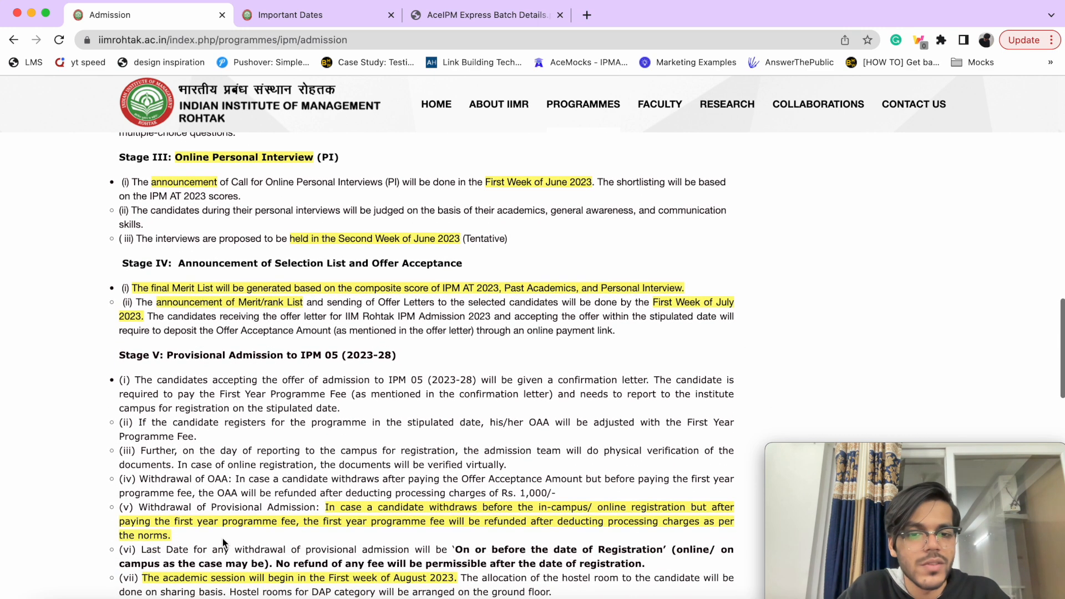
# - Scroll past the Stage V withdrawal and refund rules to the admission criteria Note
pyautogui.scroll(-3)
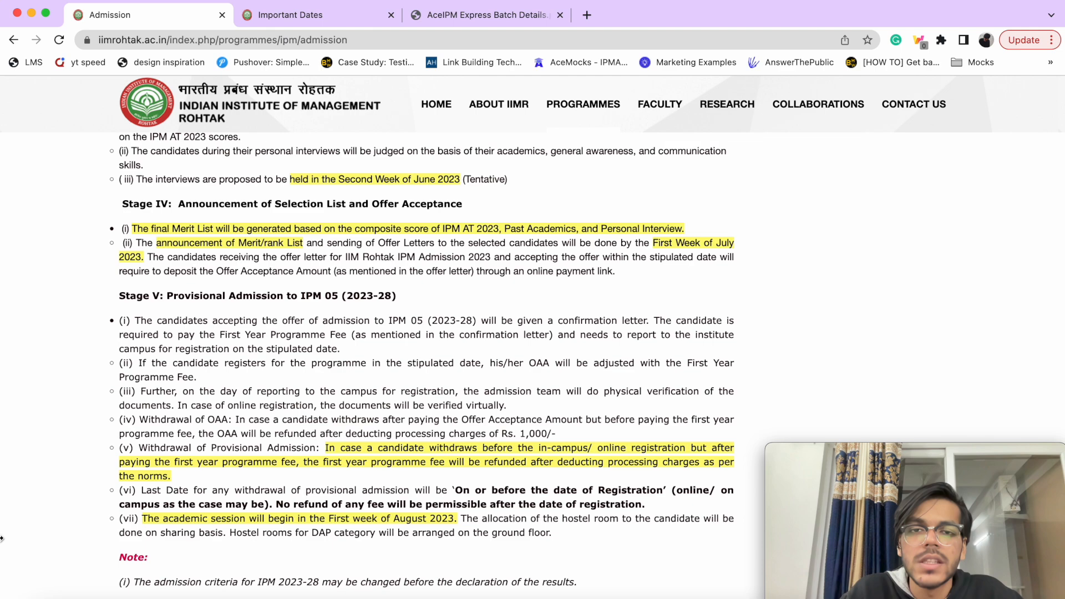
# - Scroll down to total seats (180), registration, hostel allocation and sports facilities
pyautogui.scroll(-3)
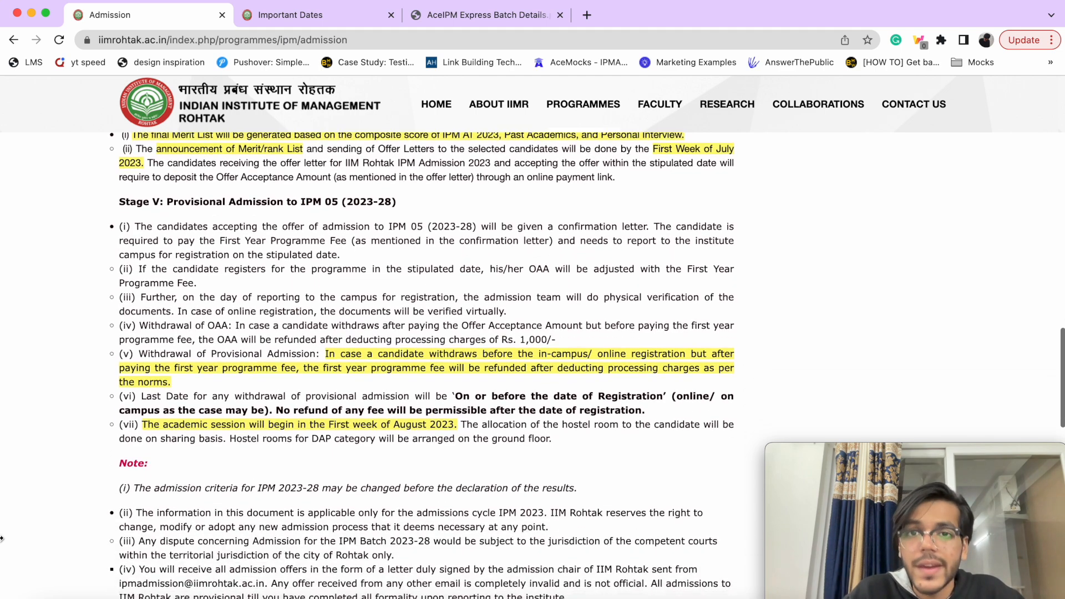
pyautogui.scroll(-3)
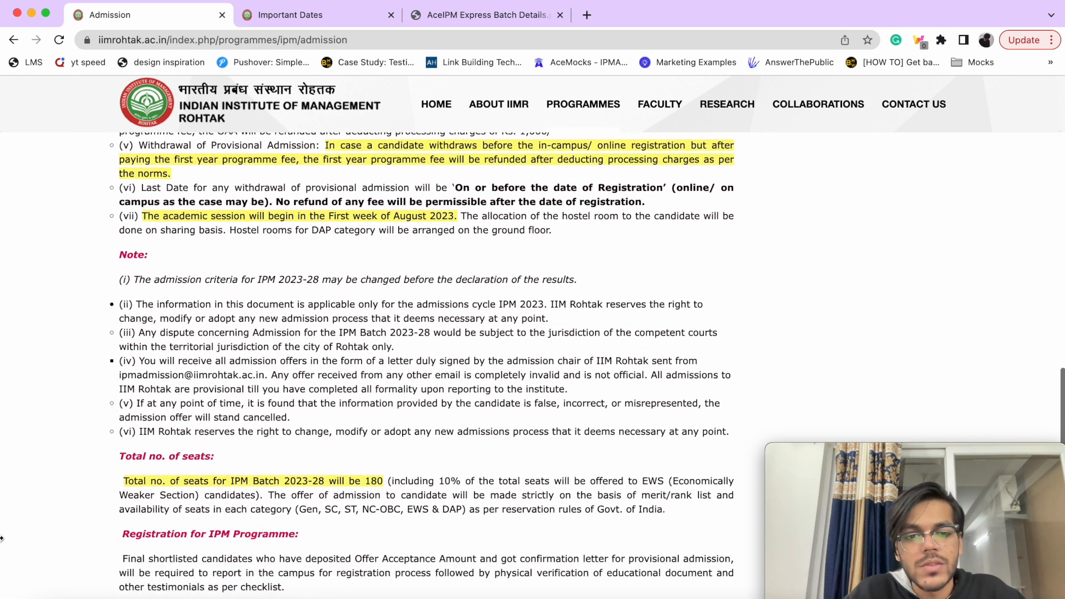
pyautogui.scroll(-3)
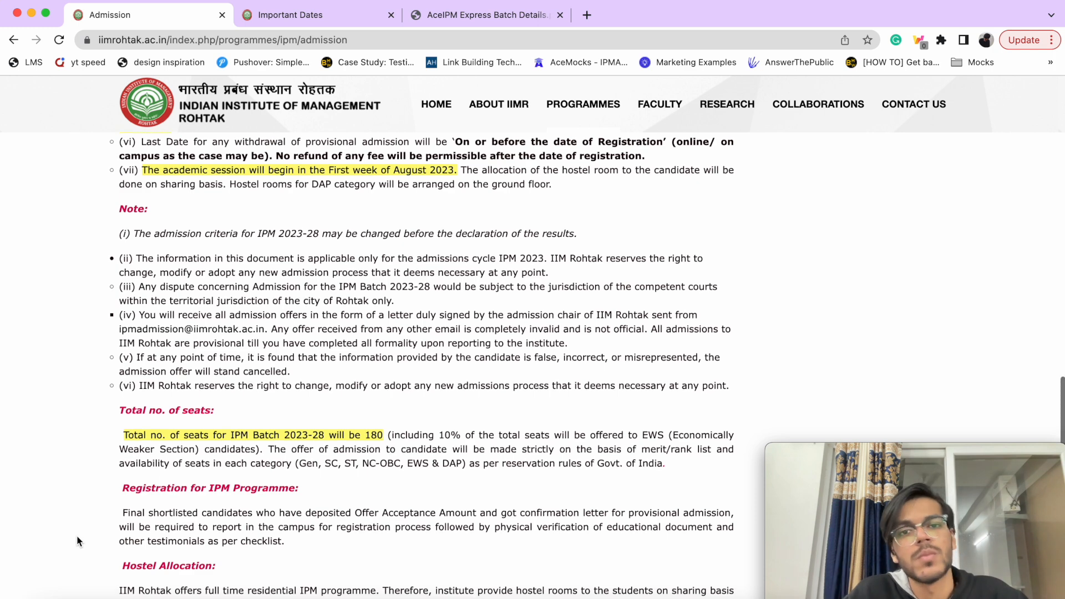
pyautogui.scroll(-3)
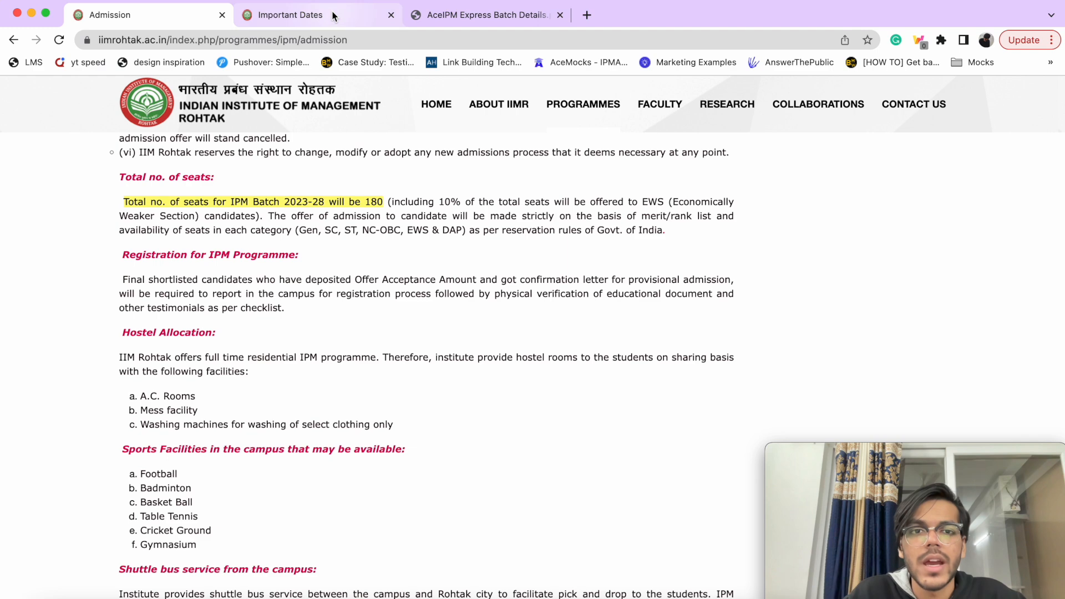
# - Review the Important Dates summary tab, then view the AceIPM Express Batch Details PDF
pyautogui.click(290, 14)
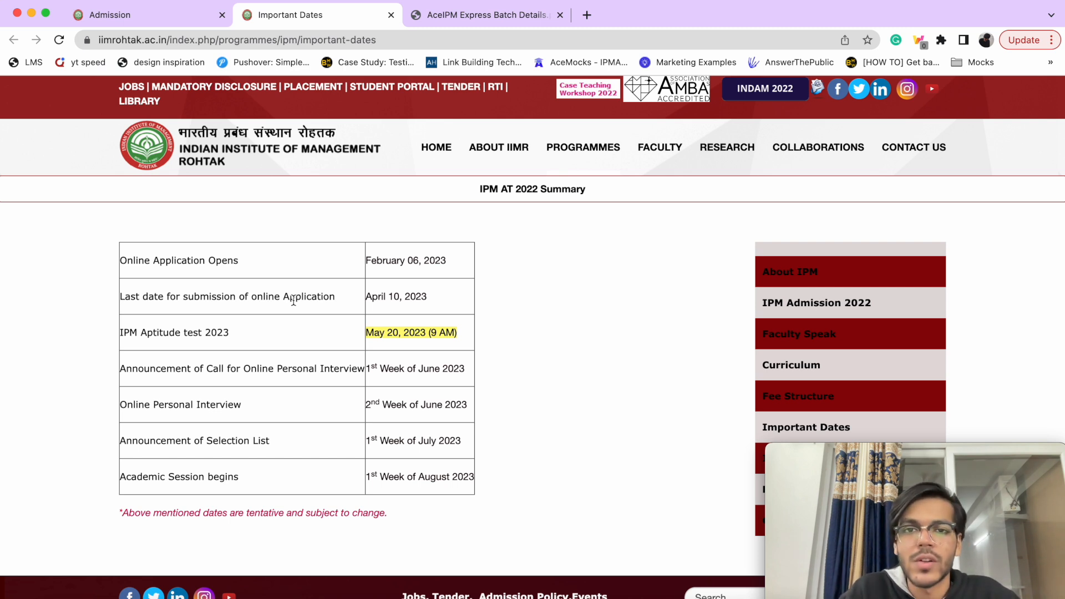
pyautogui.moveTo(506, 32)
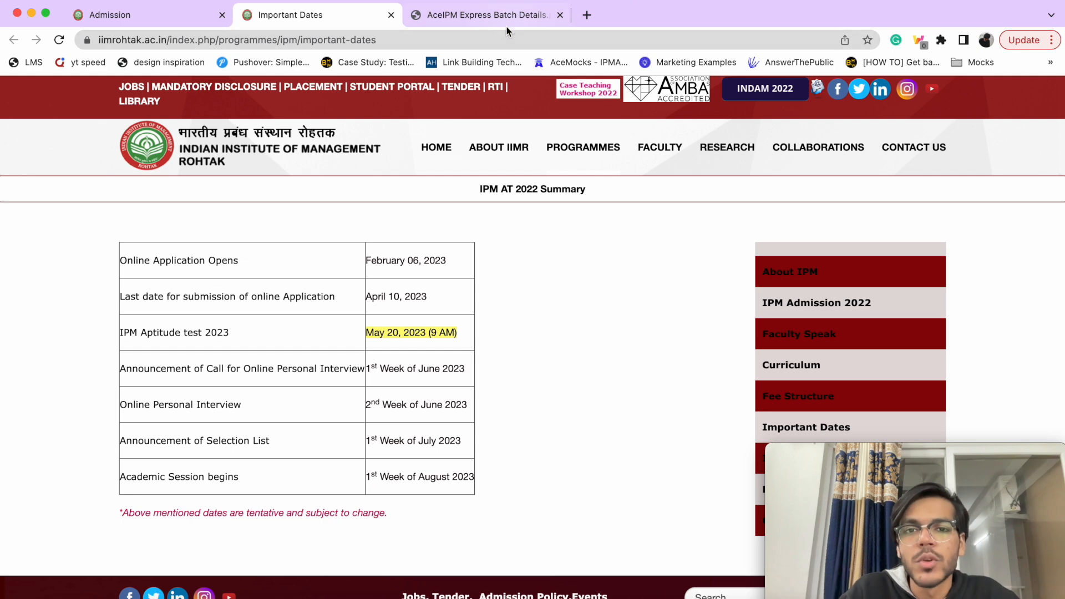
pyautogui.click(486, 14)
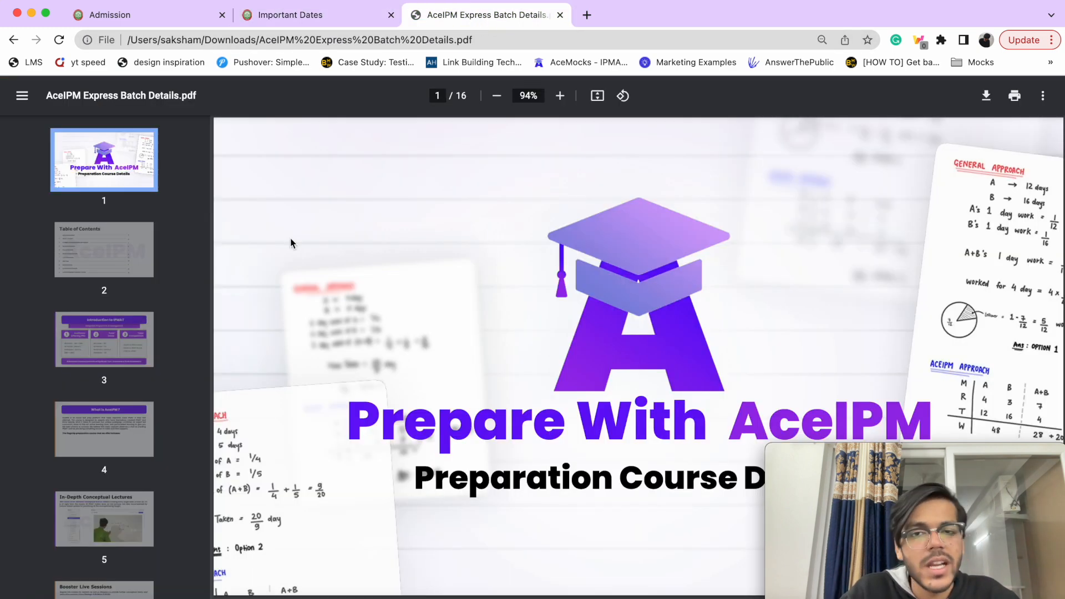